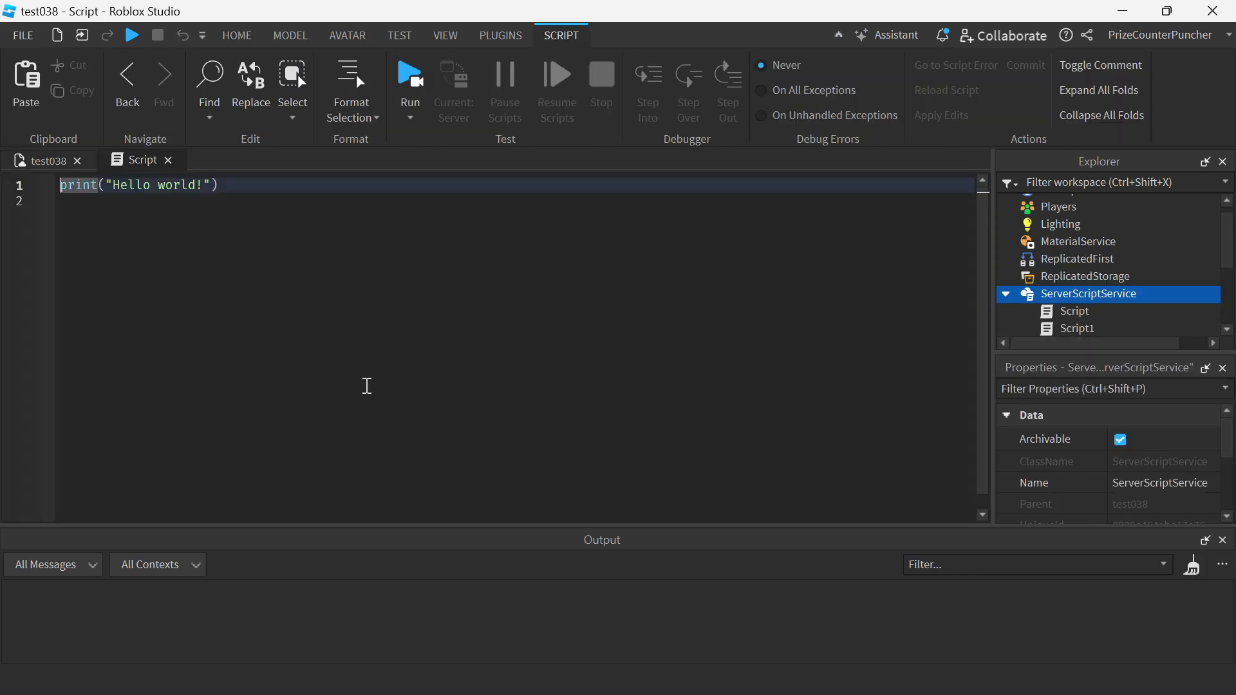
Replace the Hello world line with local a = Vector3.new(0,0,0).
{"action": "triple_click", "coordinate": [139, 185]}
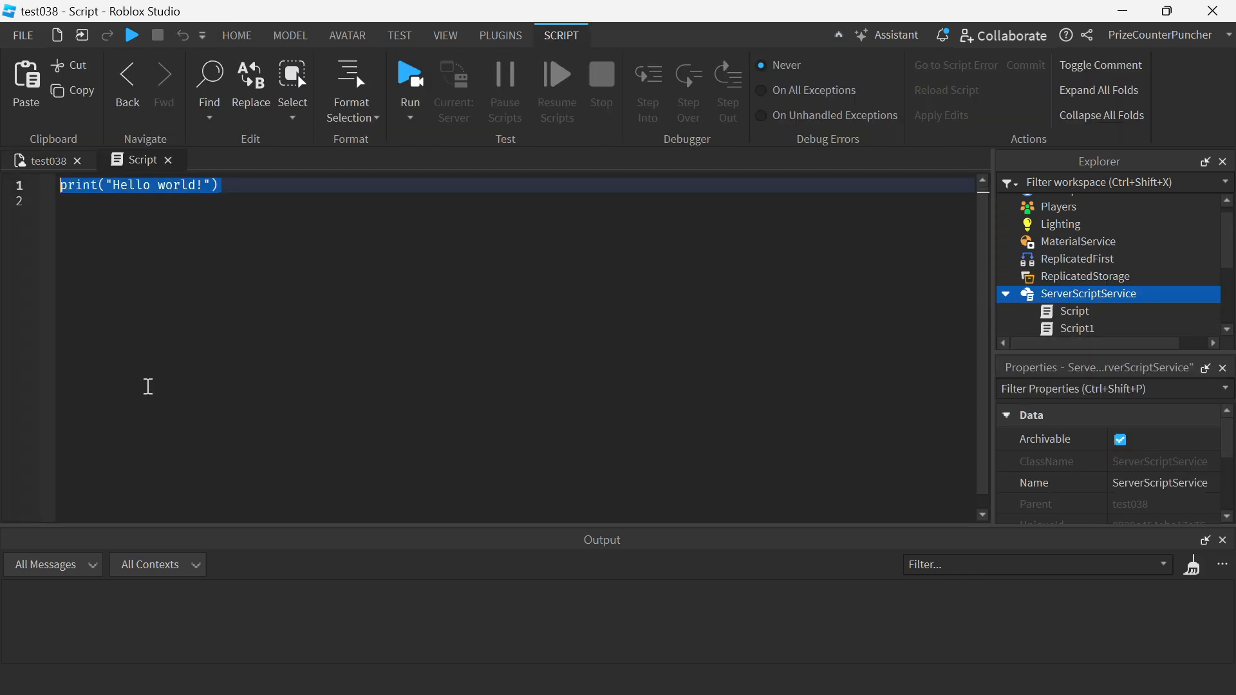
{"action": "type", "text": "local"}
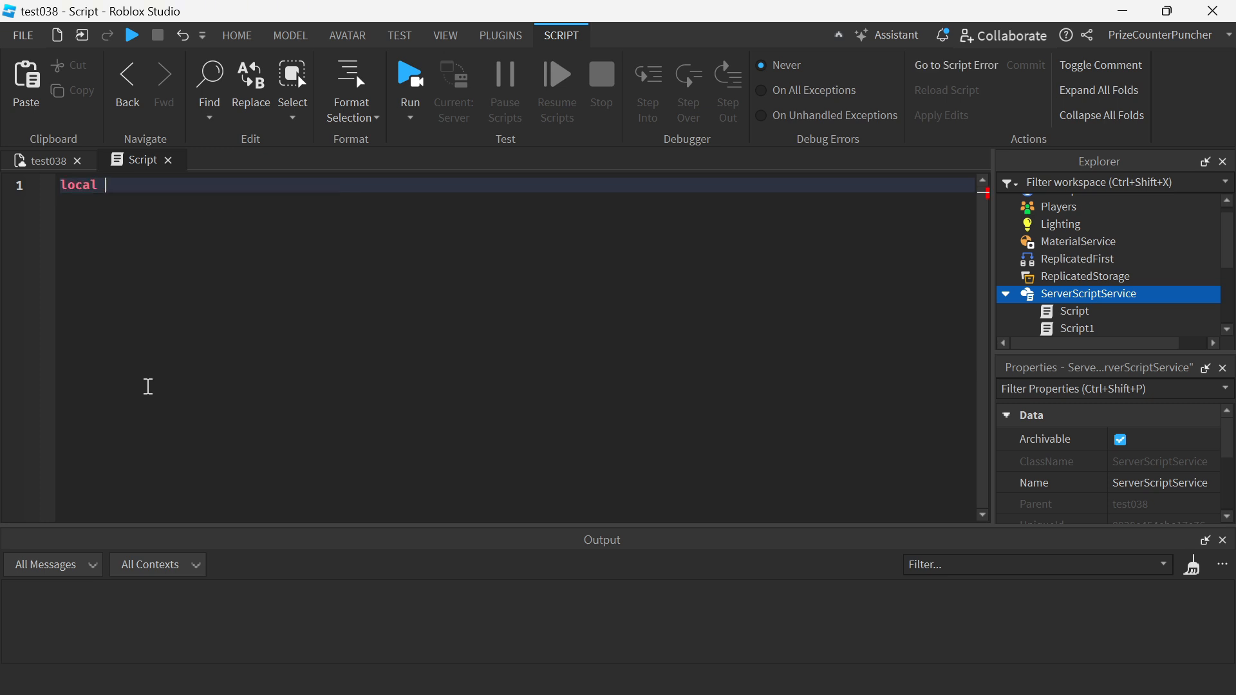
{"action": "type", "text": "a"}
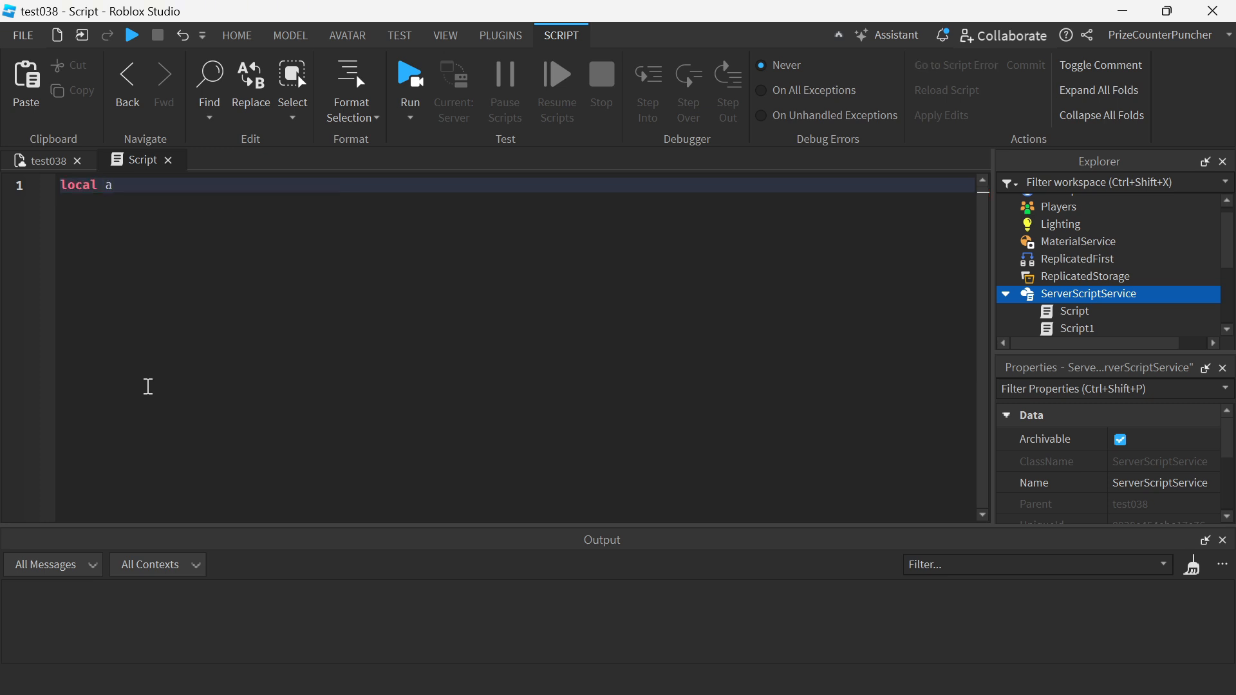
{"action": "type", "text": "="}
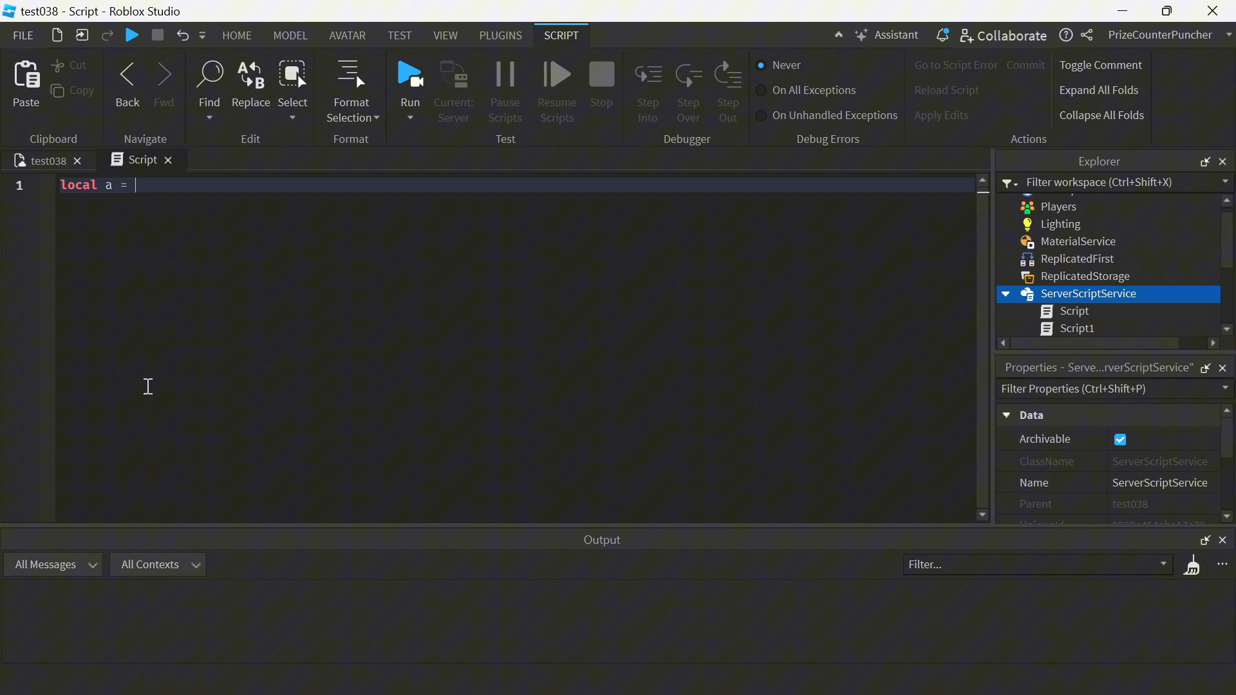
{"action": "type", "text": "Vector3.new("}
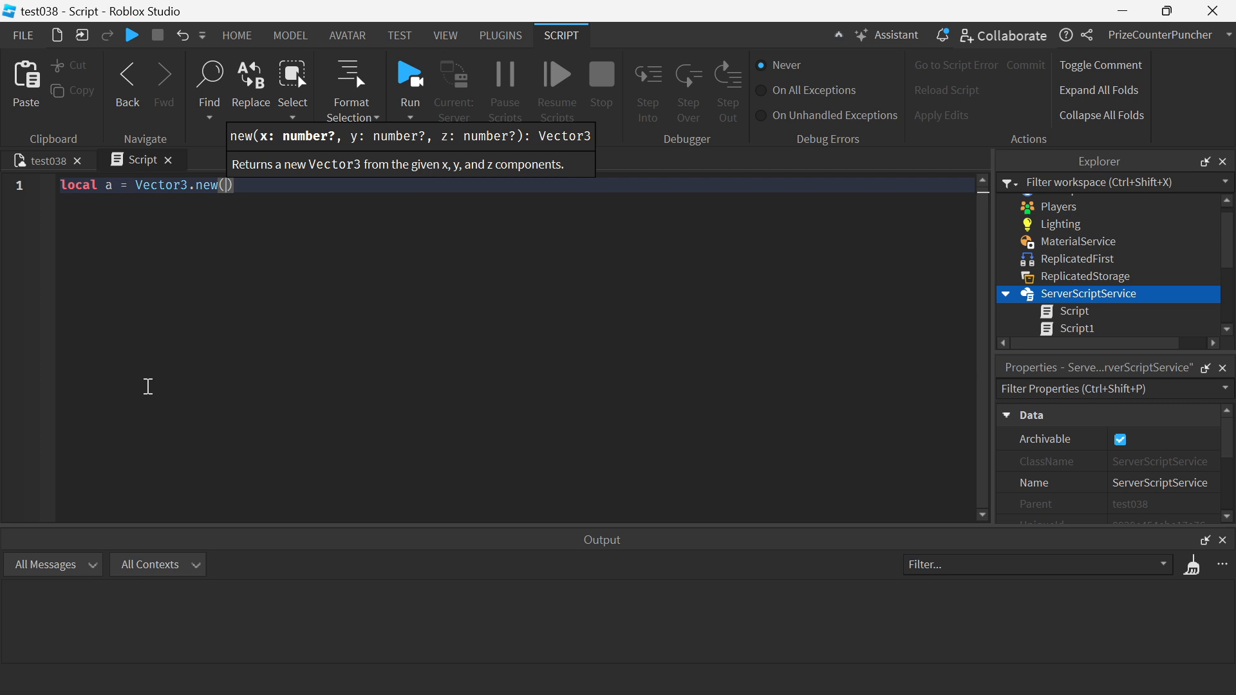
{"action": "type", "text": "0"}
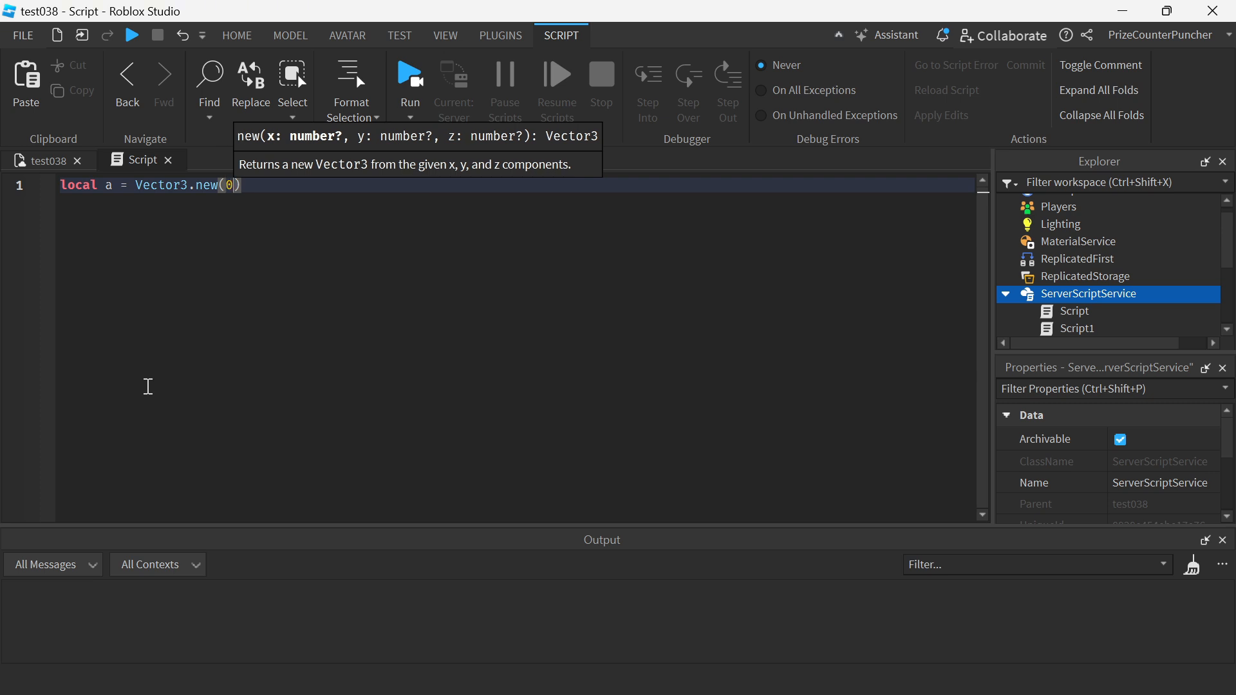
{"action": "type", "text": ",0,0"}
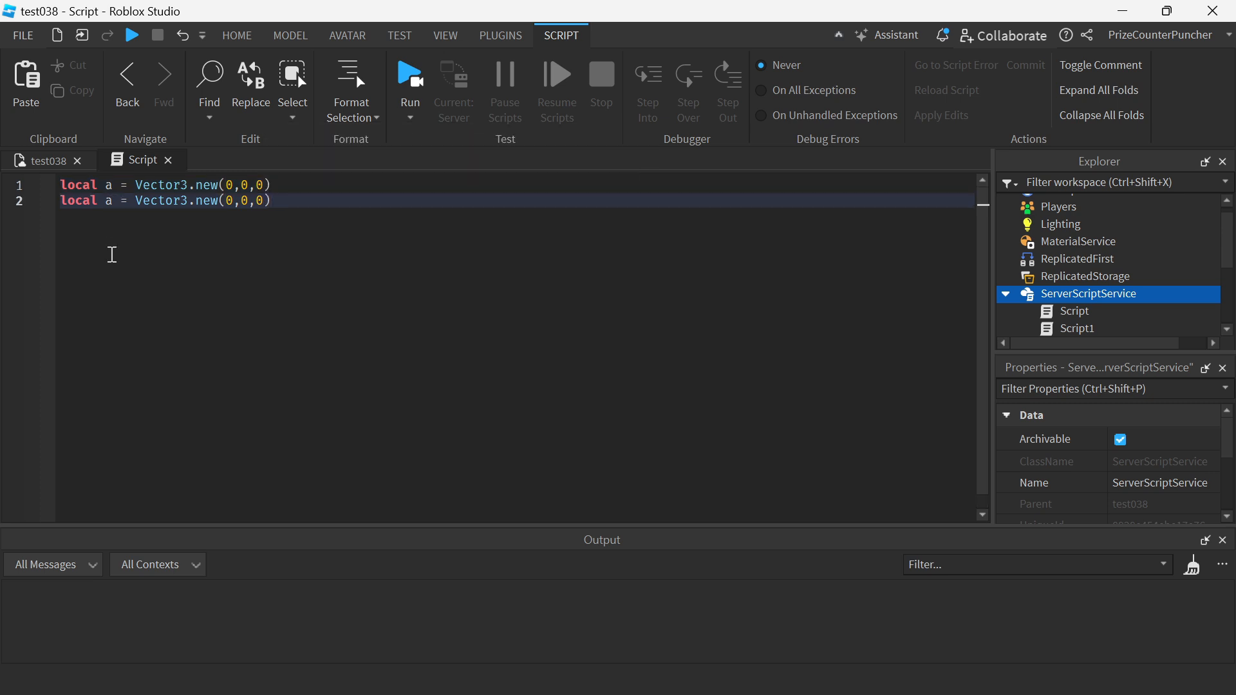
Edit the duplicate into local b = Vector3.new(0,0,5) and add blank lines below.
{"action": "type", "text": "b"}
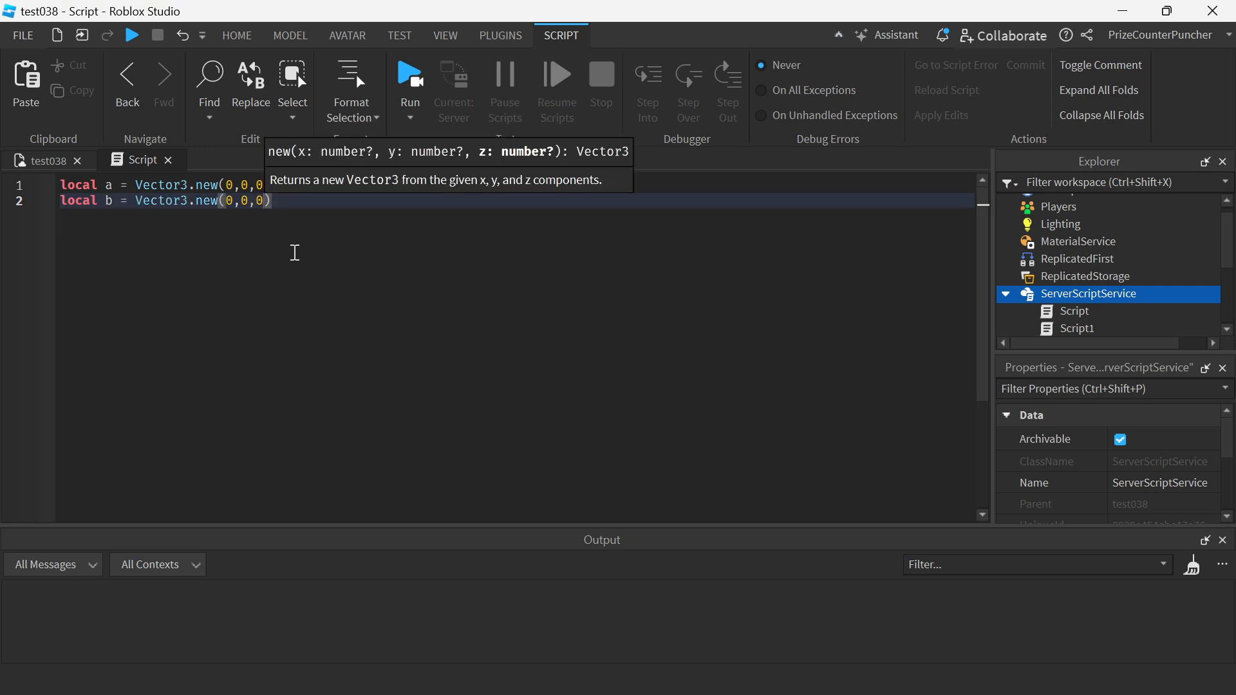
{"action": "key", "text": "Backspace"}
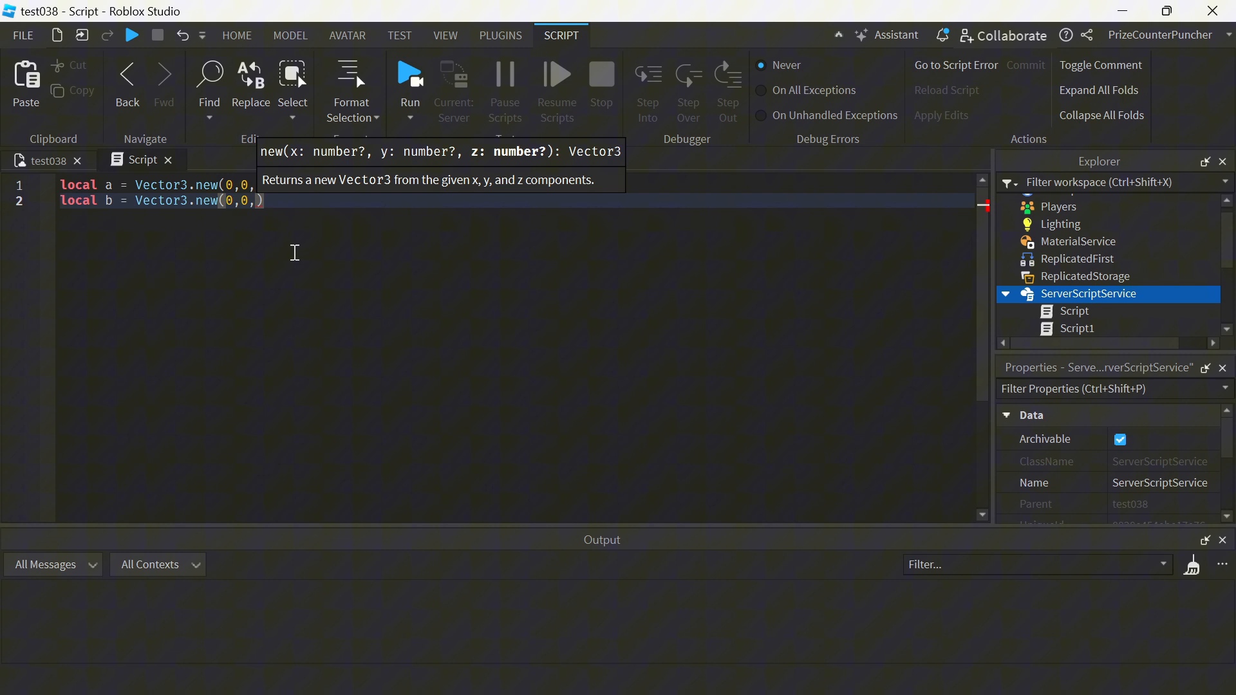
{"action": "type", "text": "5)"}
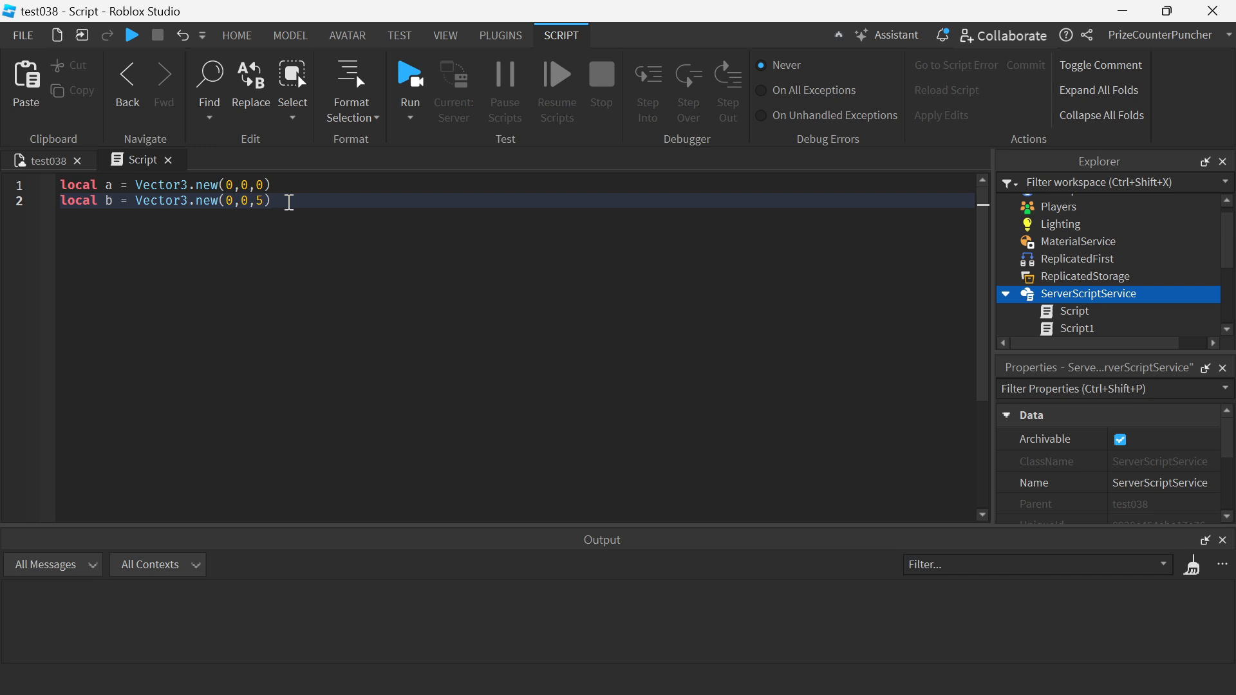
{"action": "key", "text": "Enter"}
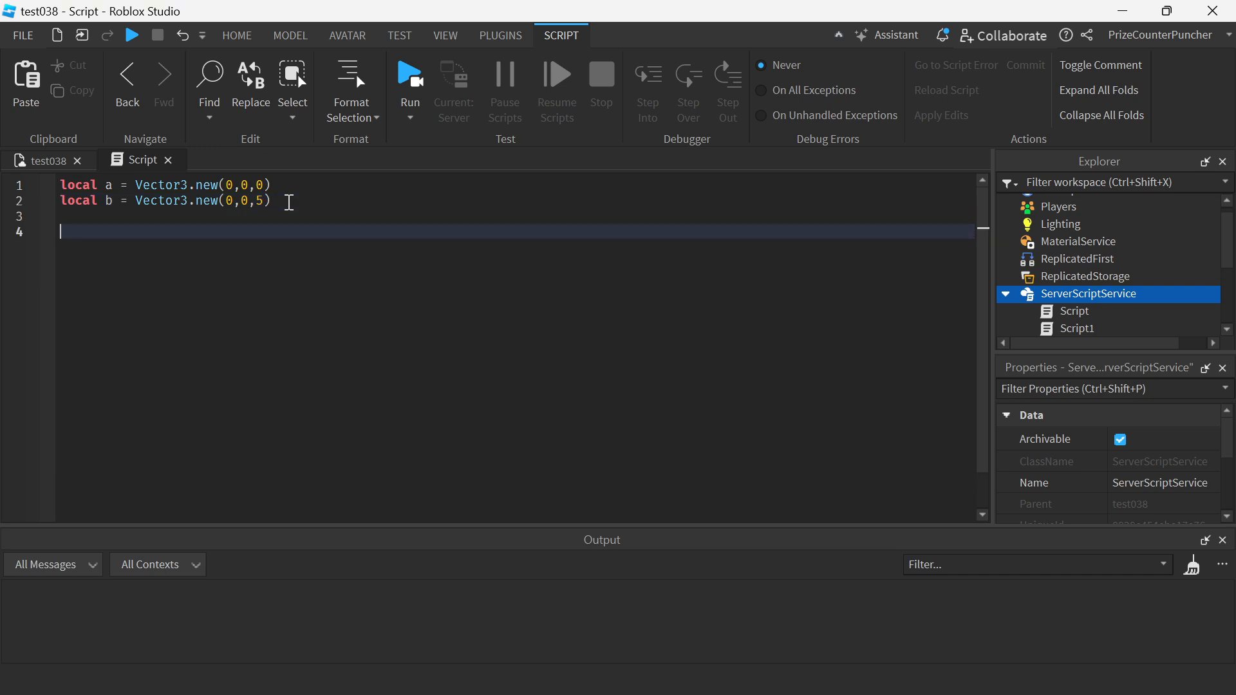
Write local distance = (b-a).Magnitude on the new line.
{"action": "type", "text": "local"}
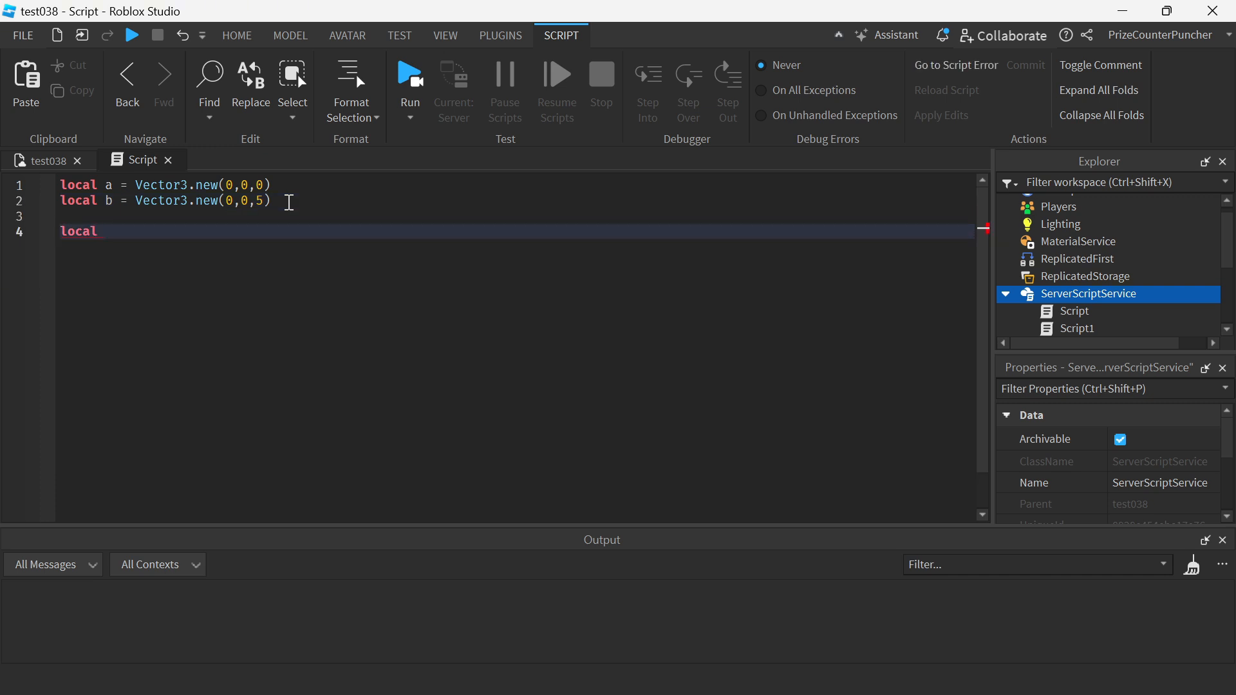
{"action": "type", "text": "dista"}
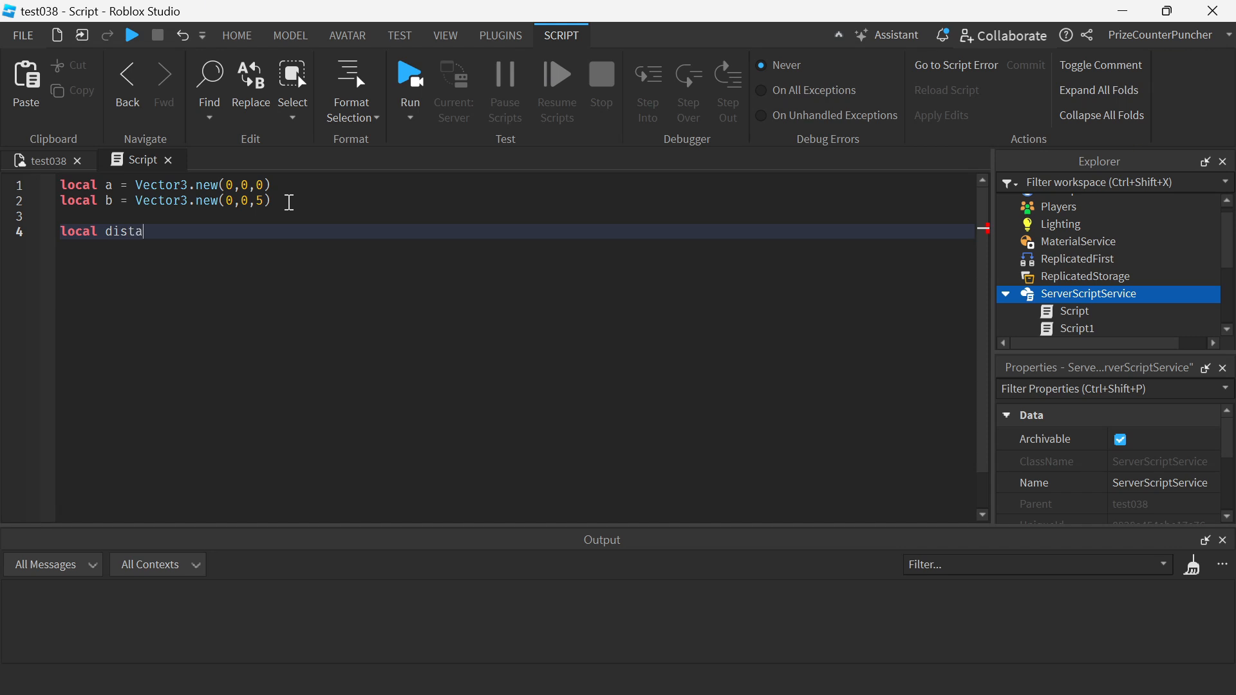
{"action": "type", "text": "nce ="}
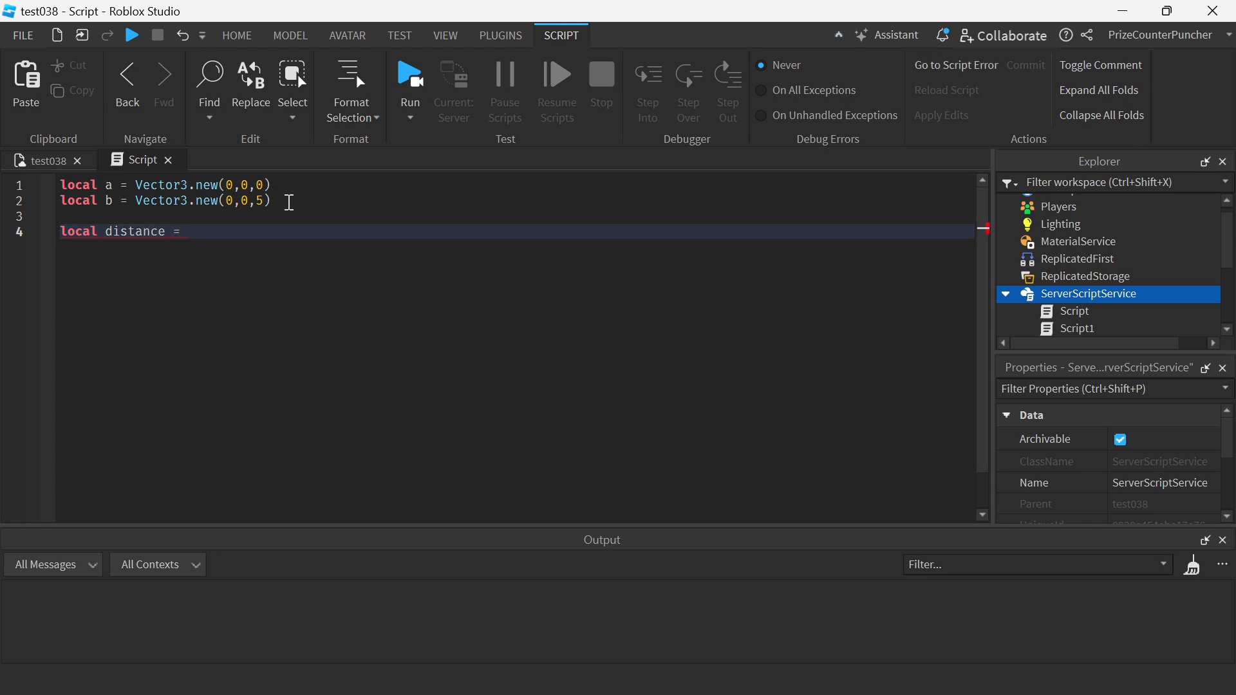
{"action": "type", "text": "5"}
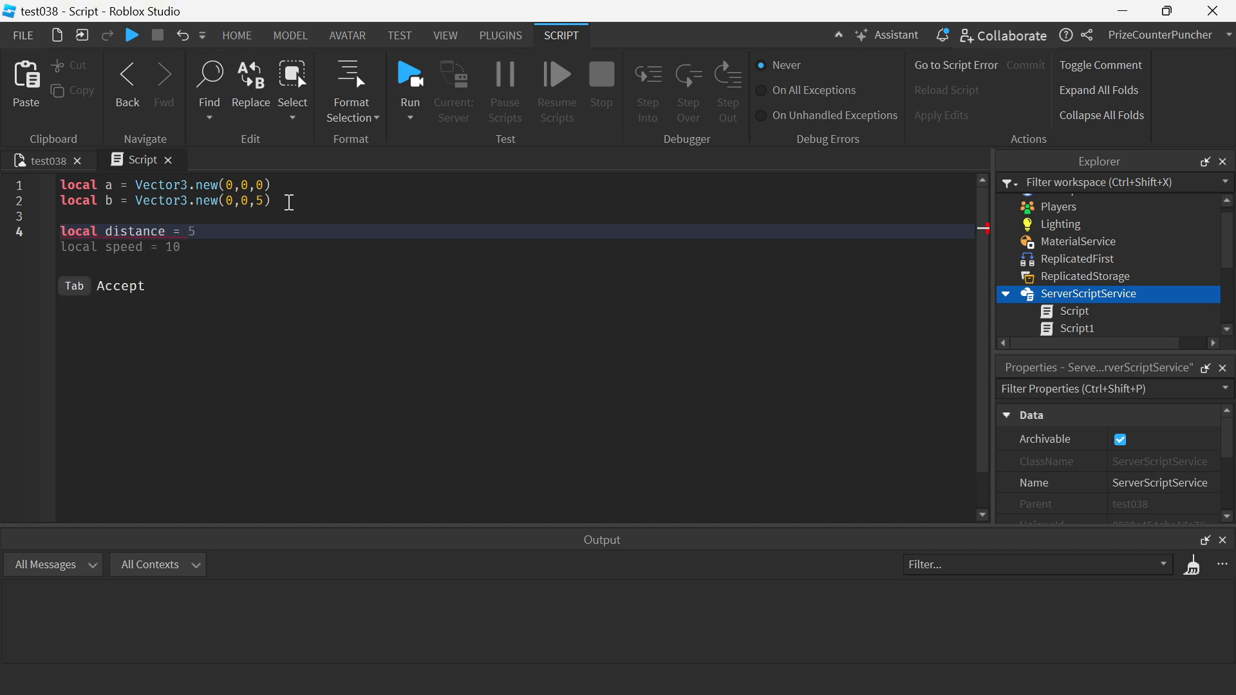
{"action": "type", "text": "("}
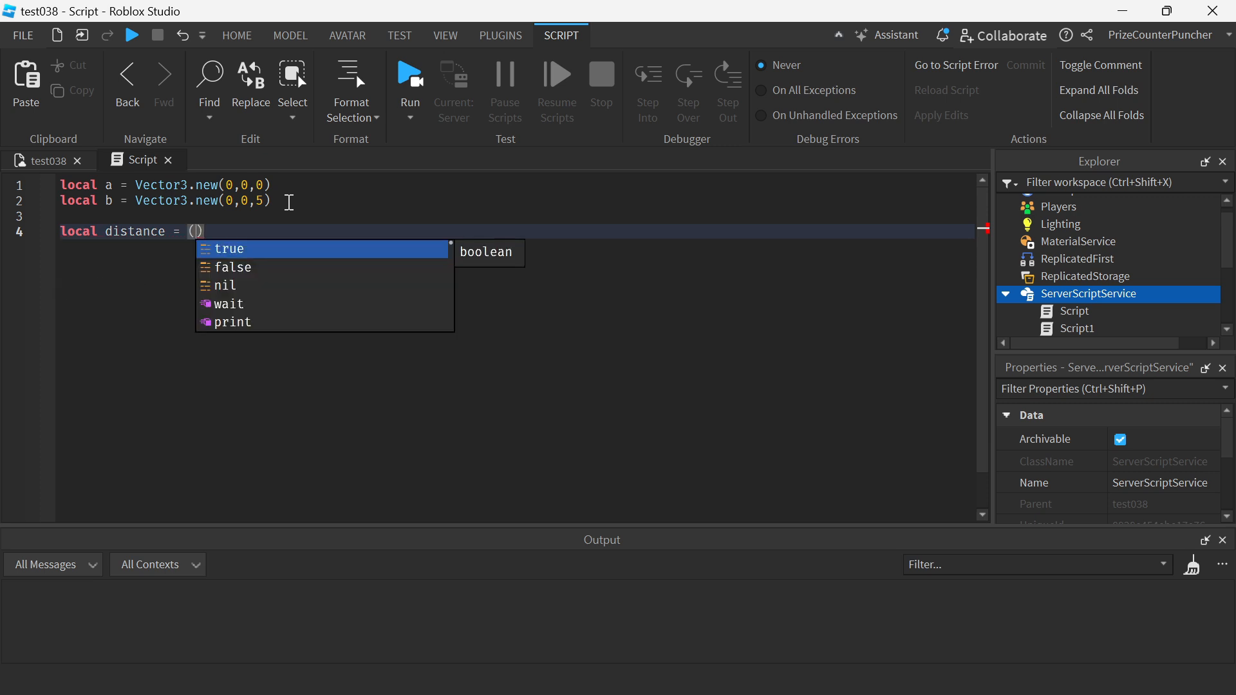
{"action": "type", "text": "b-a"}
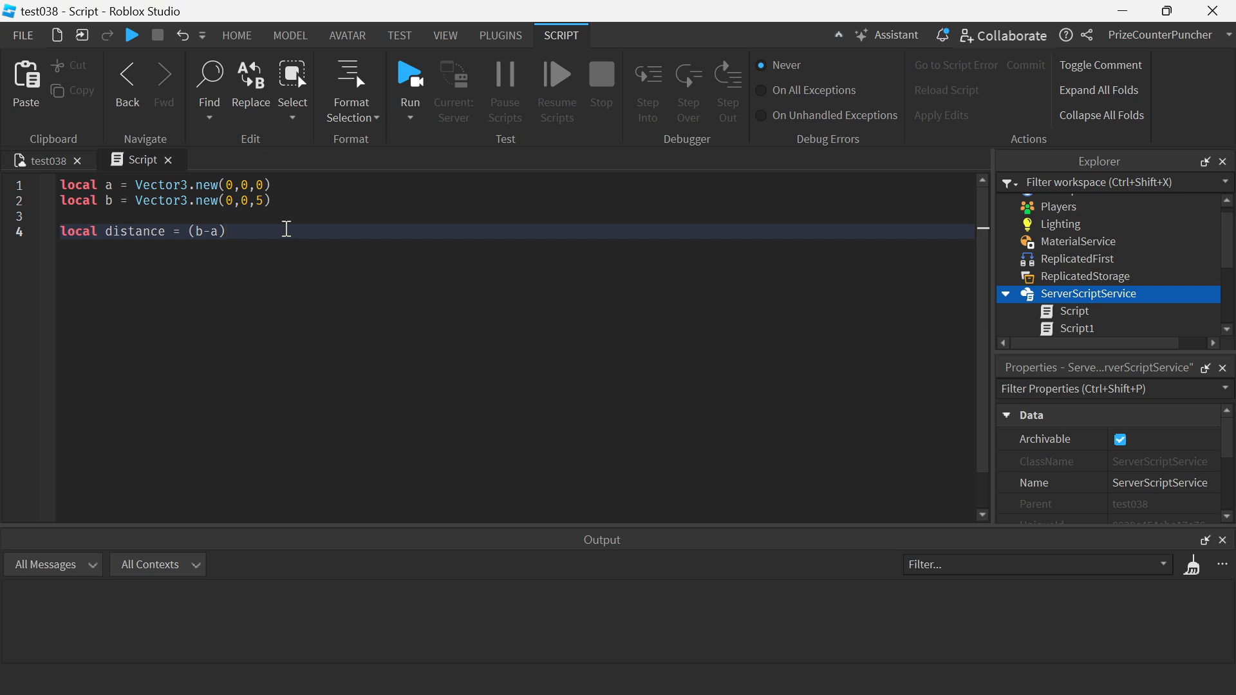
{"action": "type", "text": ".Magnitude"}
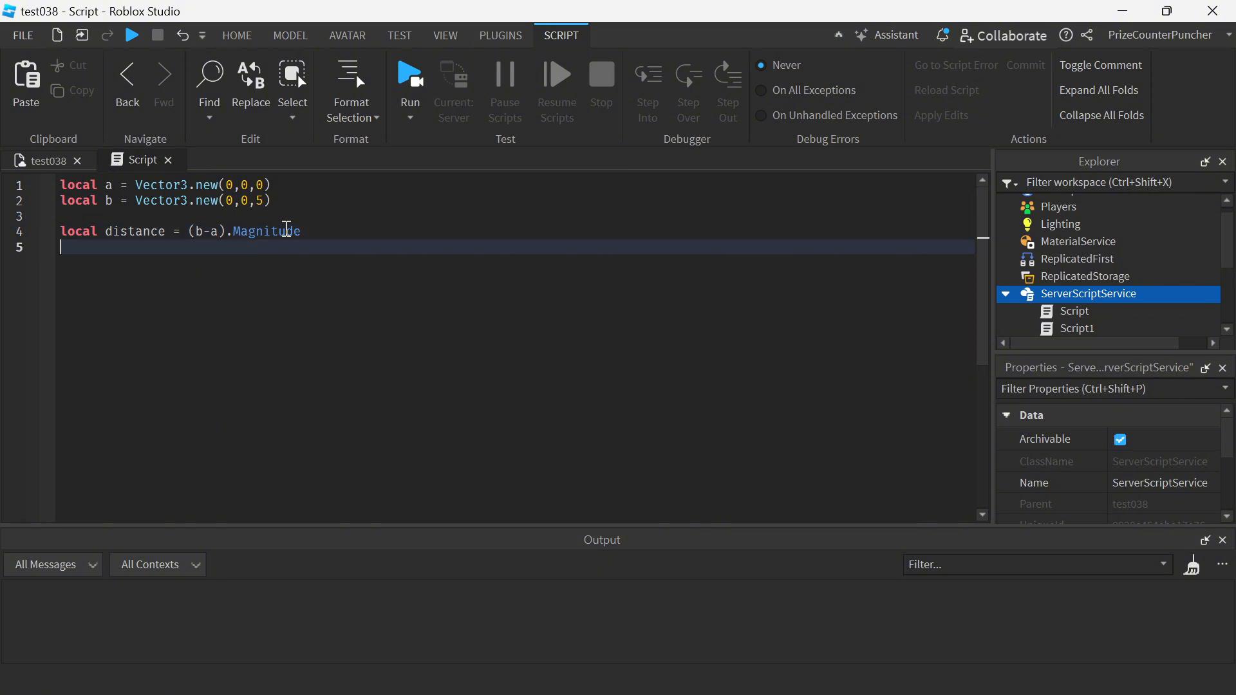
Add print(distance) below the distance calculation.
{"action": "type", "text": "print()"}
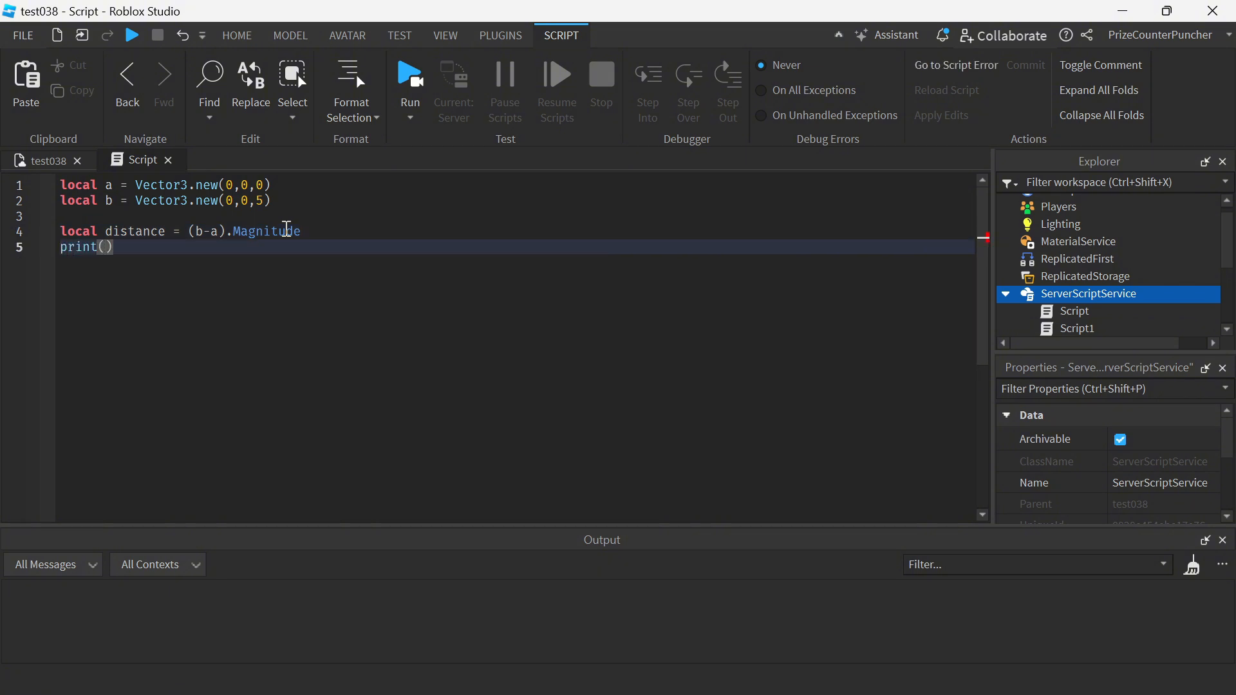
{"action": "type", "text": "distance"}
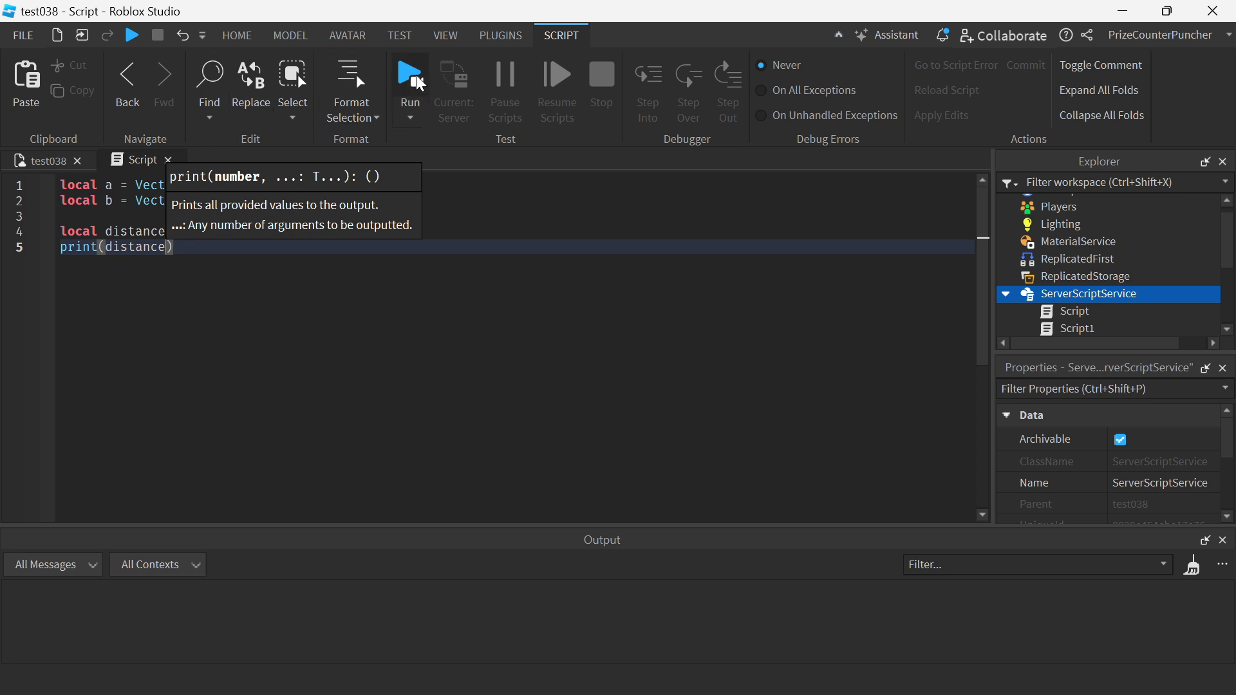
Run the script so Output prints 5, then return to the script editor.
{"action": "left_click", "coordinate": [409, 72]}
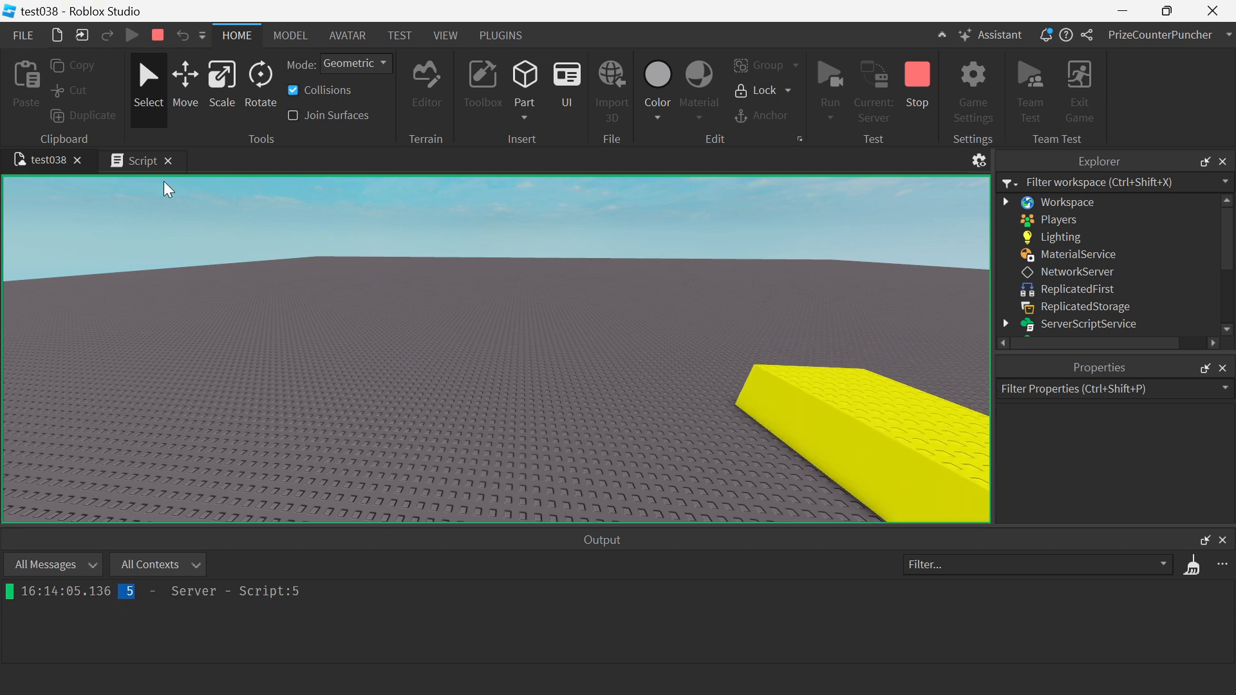
{"action": "left_click", "coordinate": [139, 159]}
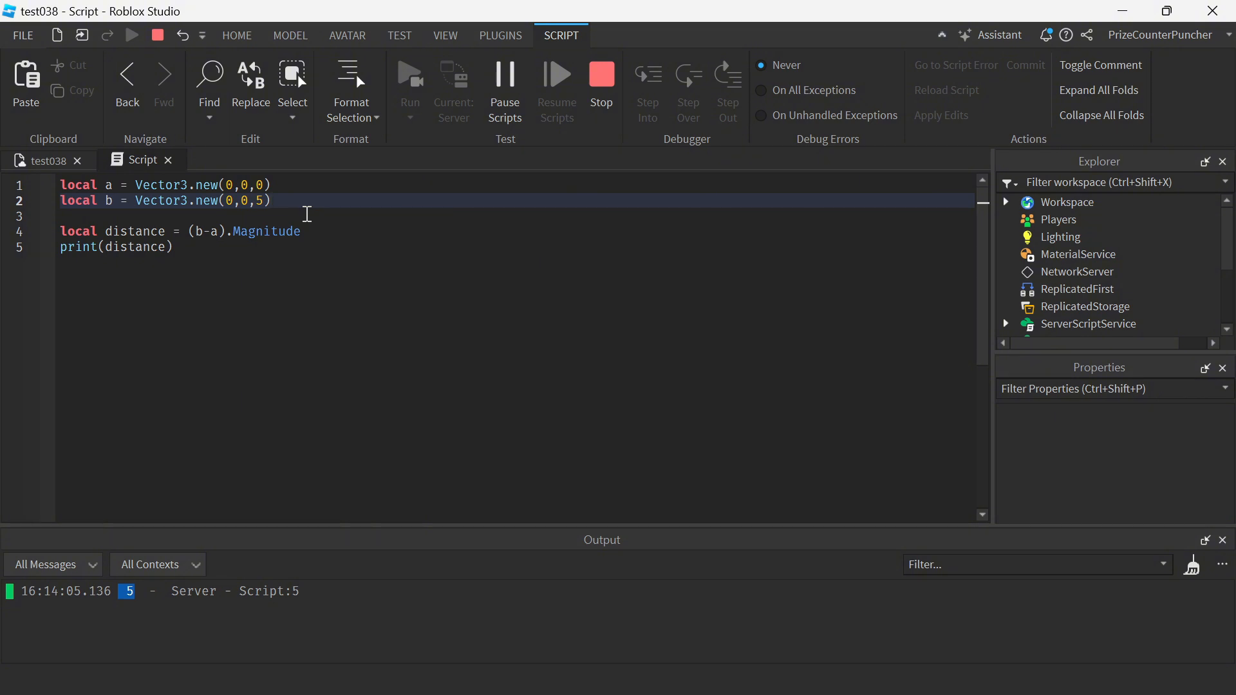
Stop the test run and add print("a = ", a.Magnitude).
{"action": "left_click", "coordinate": [329, 232]}
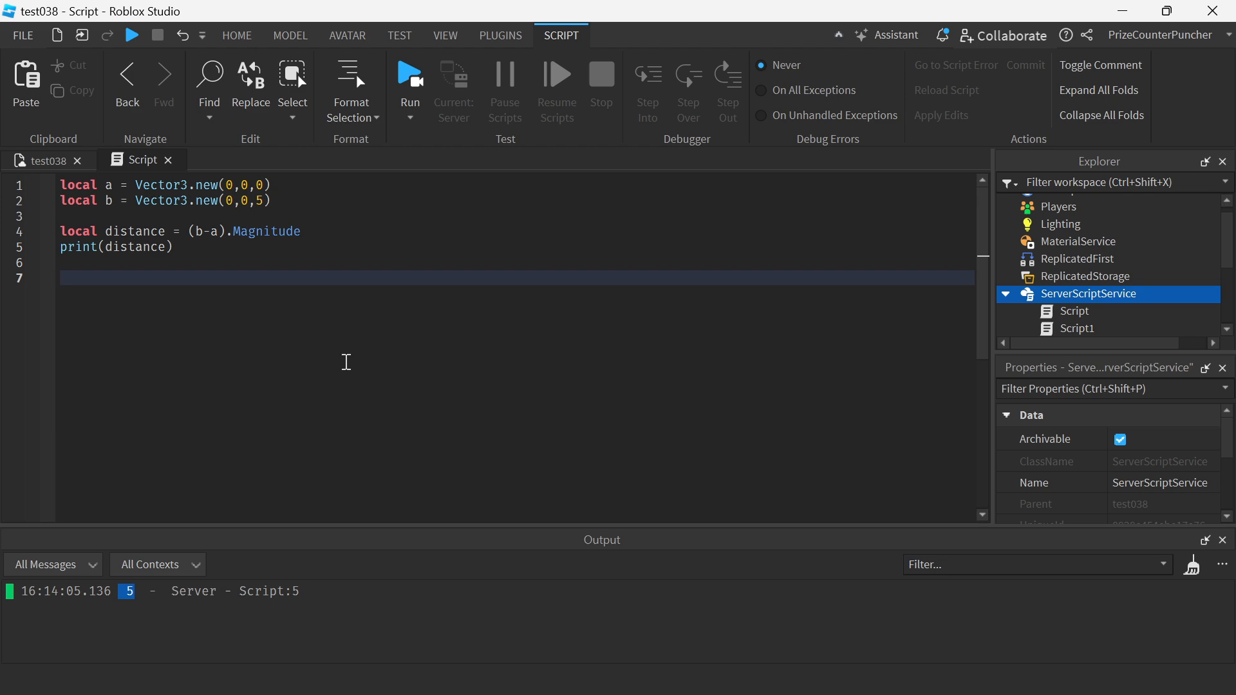
{"action": "type", "text": "print (\"a = \", a.Magnitude)"}
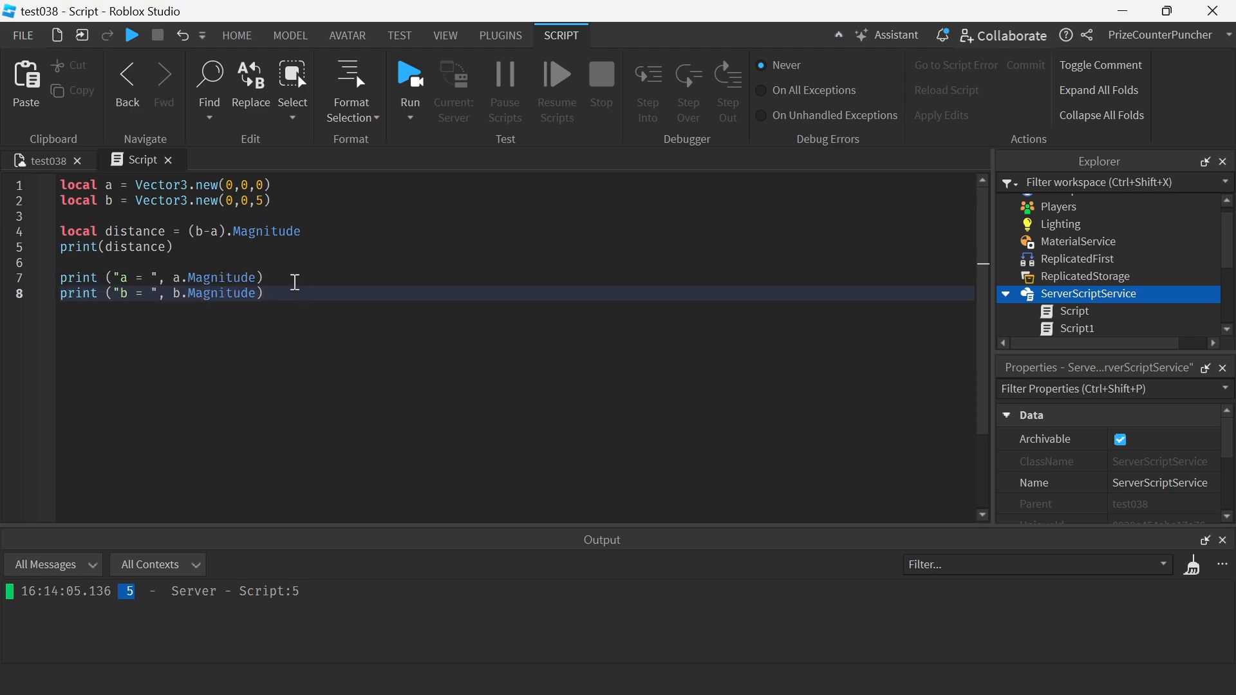